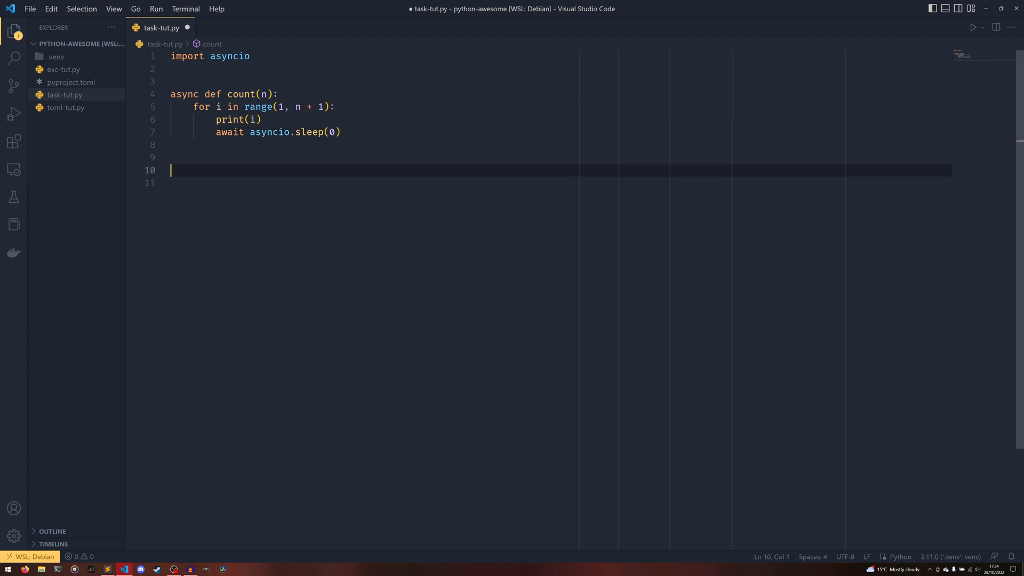
# Add an empty async def main() coroutine and an asyncio.run(main()) call at the end.
pyautogui.write('async def main()')
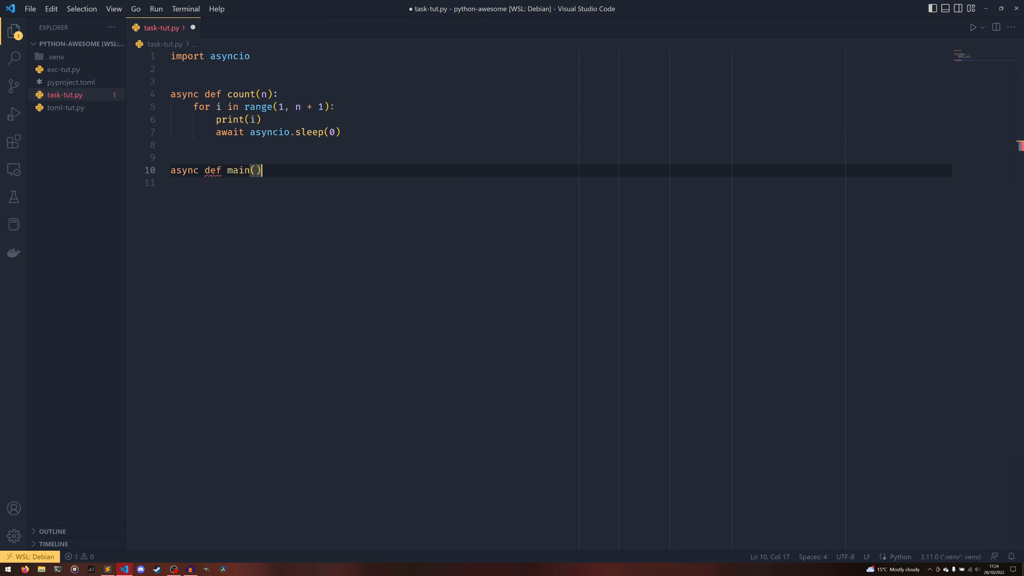
pyautogui.write(':')
pyautogui.click(561, 183)
pyautogui.write('...')
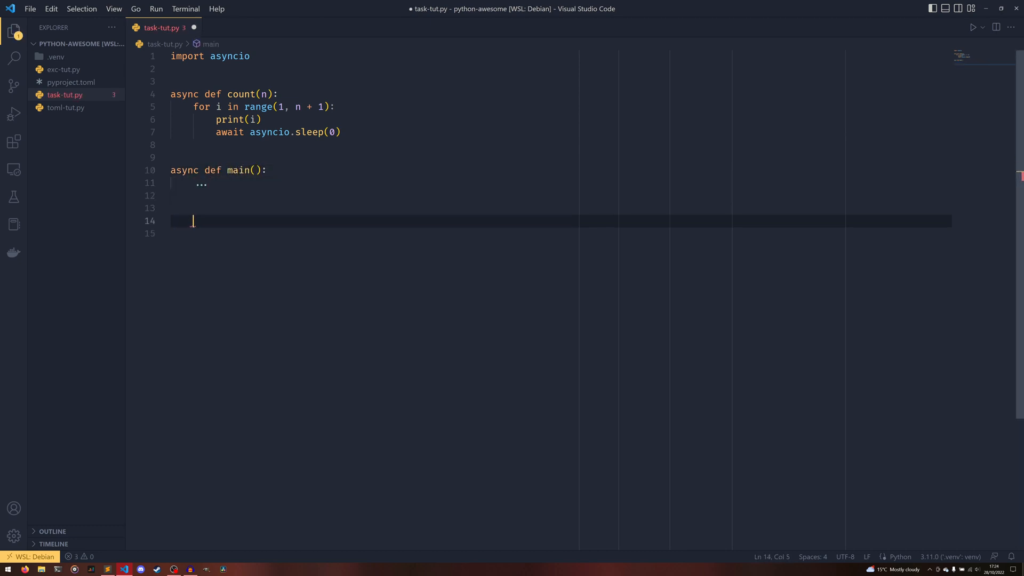
pyautogui.write('asyncio.run(main(')
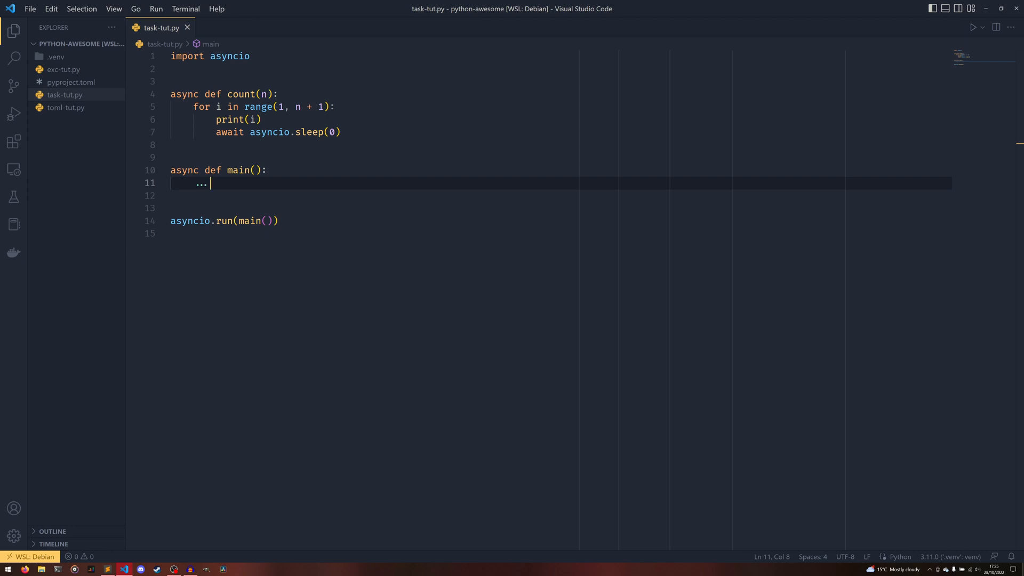
# Write an async with asyncio.TaskGroup() as tg: block inside main.
pyautogui.write('async with')
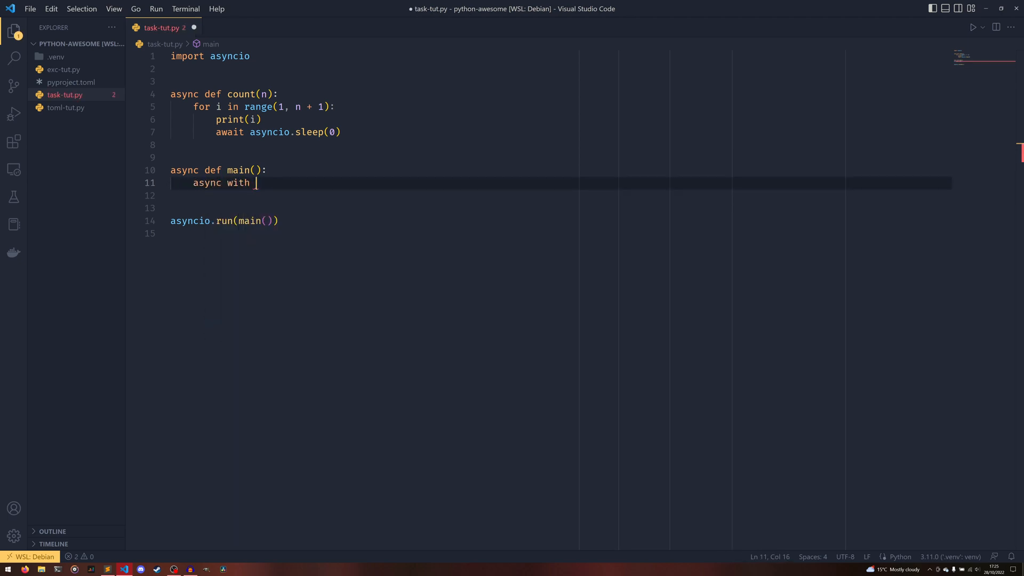
pyautogui.write('as')
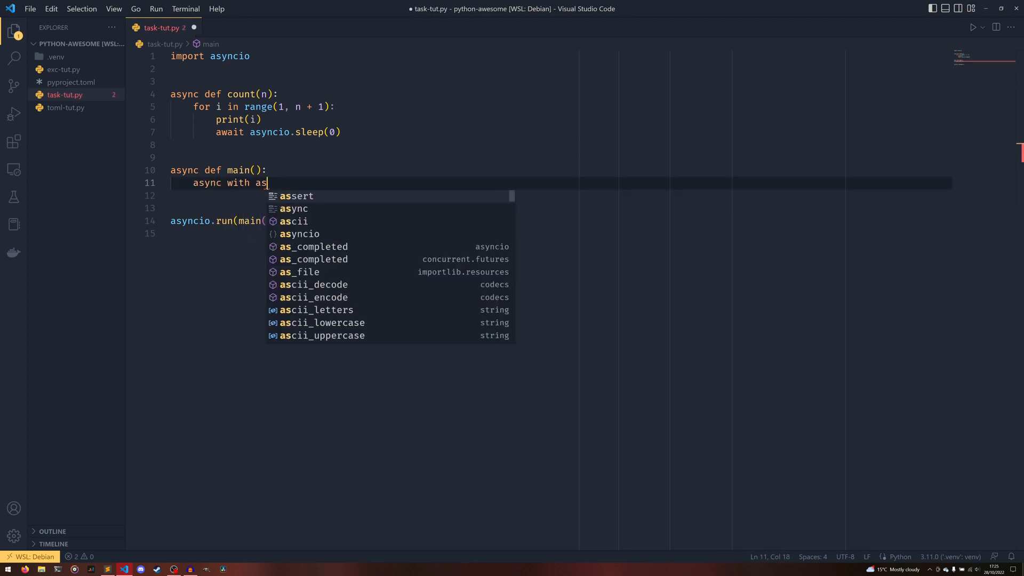
pyautogui.write('yncio.T')
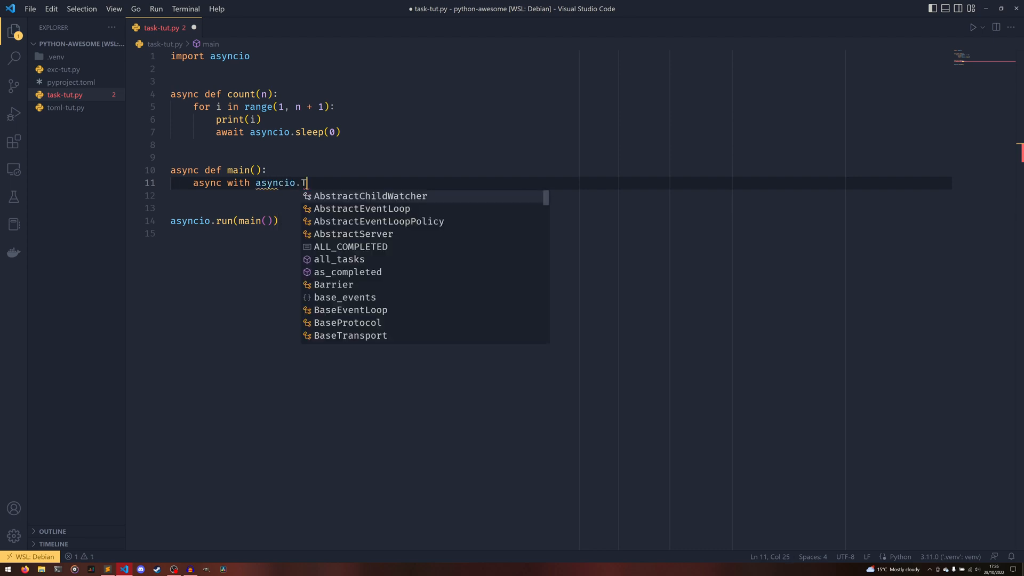
pyautogui.write('askGroup')
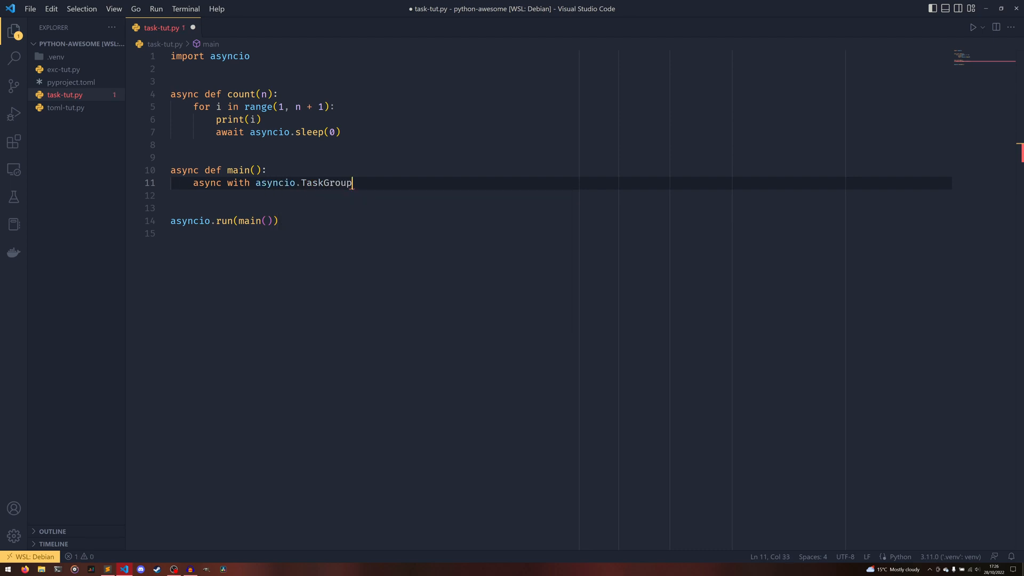
pyautogui.write('() as tg:')
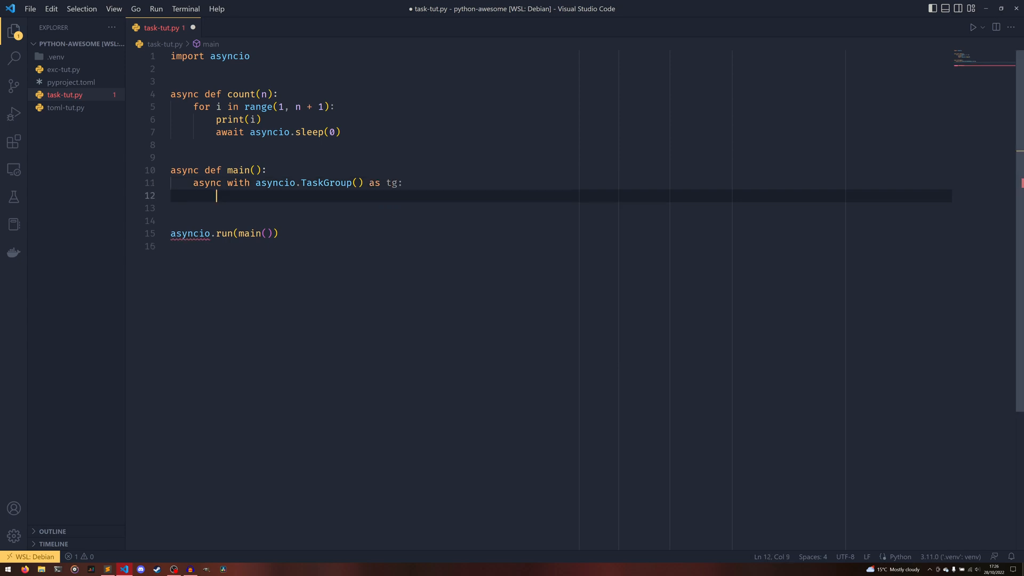
# Create two tasks in the group with tg.create_task: count(5) and count(10).
pyautogui.write('tg.create_task(count(')
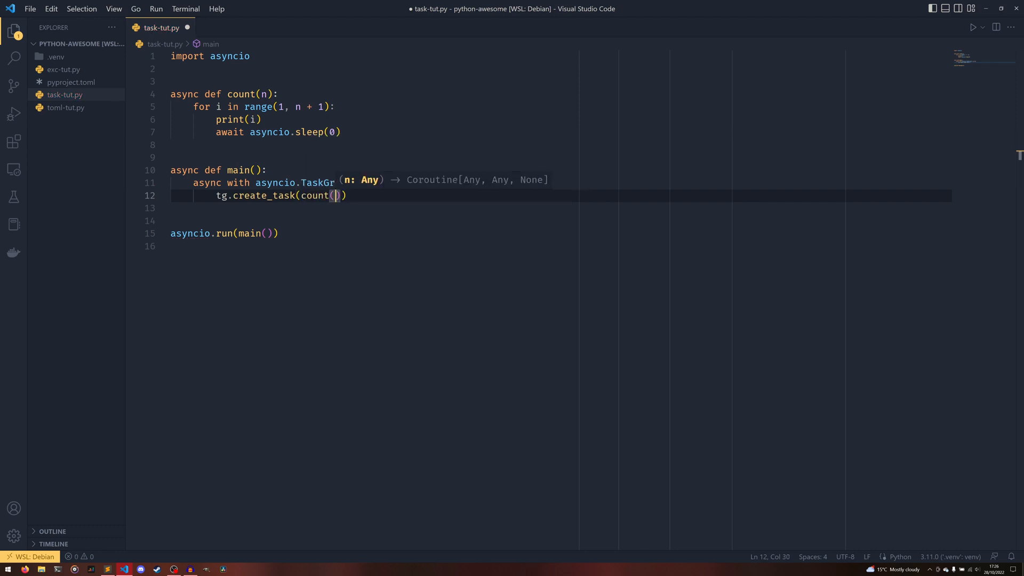
pyautogui.write('5')
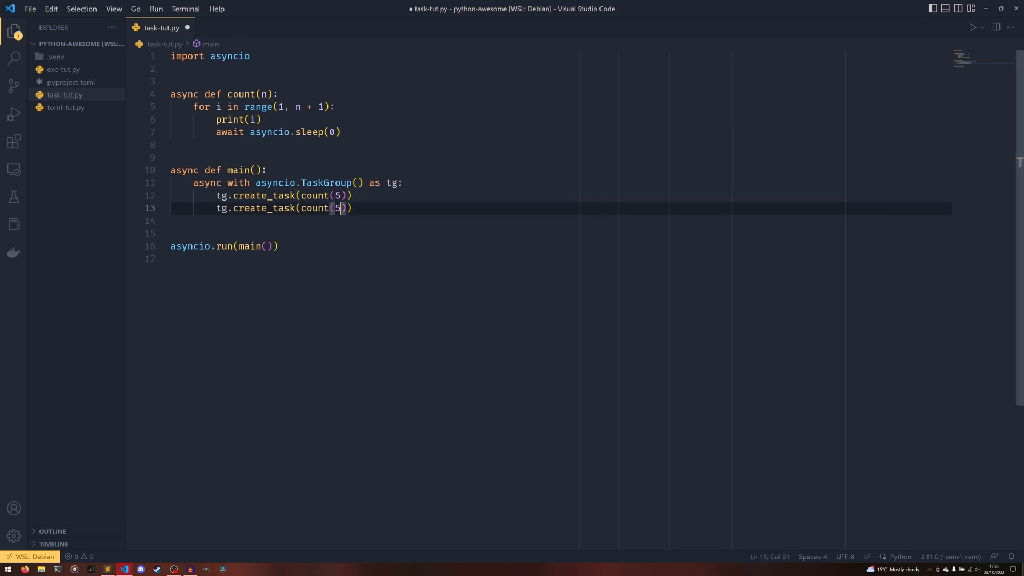
pyautogui.write('10')
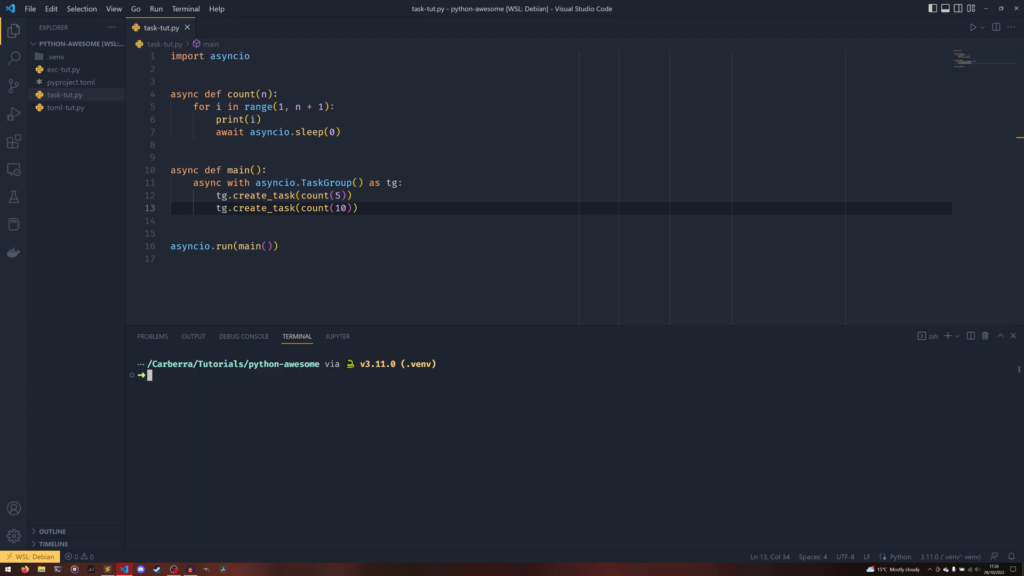
# Run py task-tut.py in the terminal to show the interleaved counts.
pyautogui.write('py t')
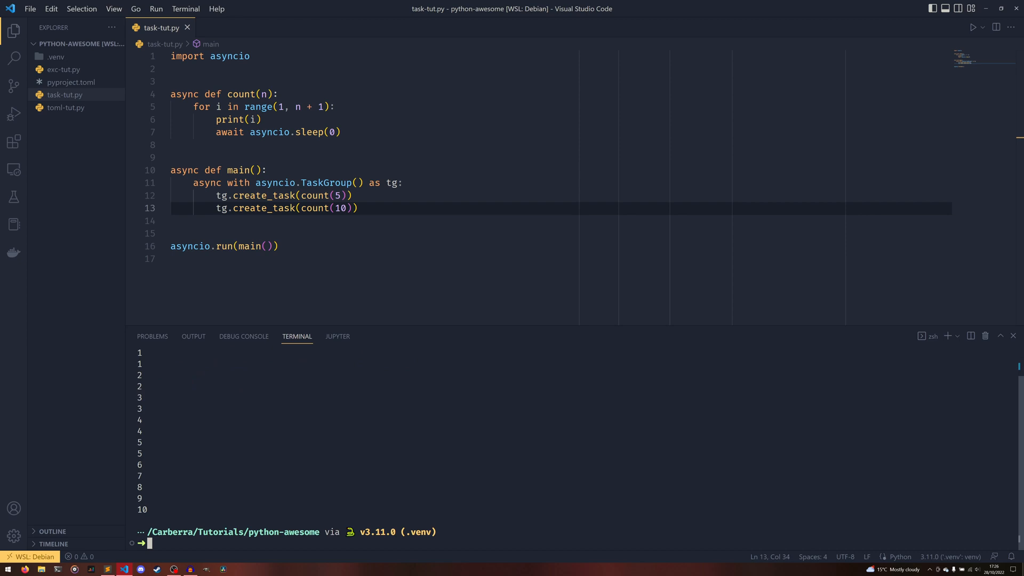
pyautogui.moveTo(675, 244)
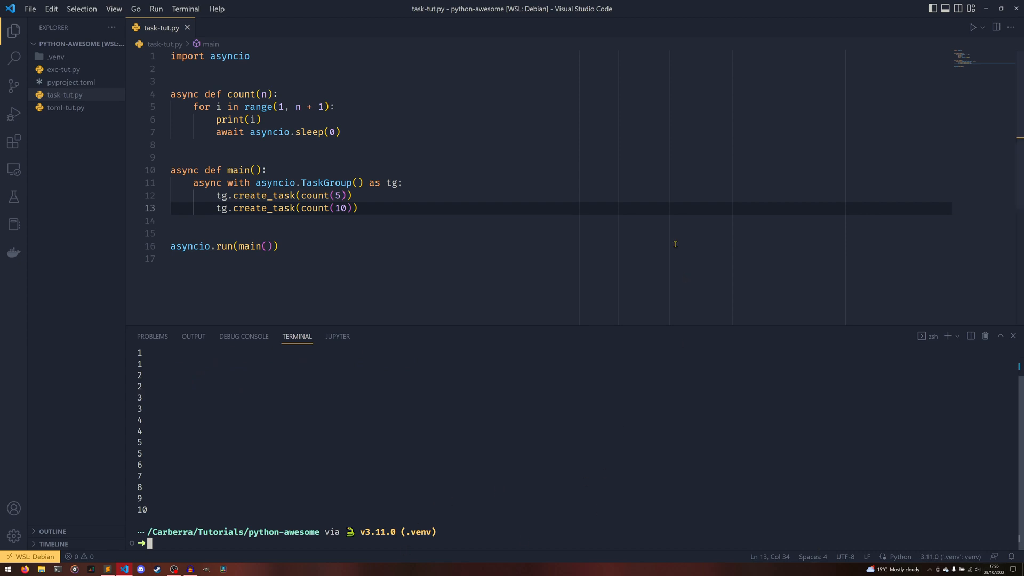
pyautogui.press('Enter')
pyautogui.write('print("All done!")')
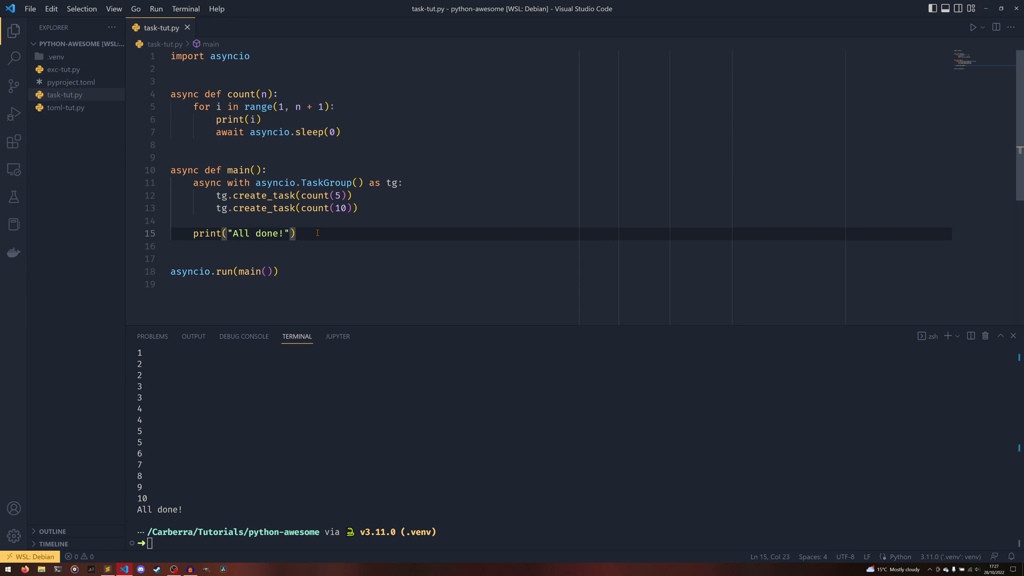
pyautogui.moveTo(377, 230)
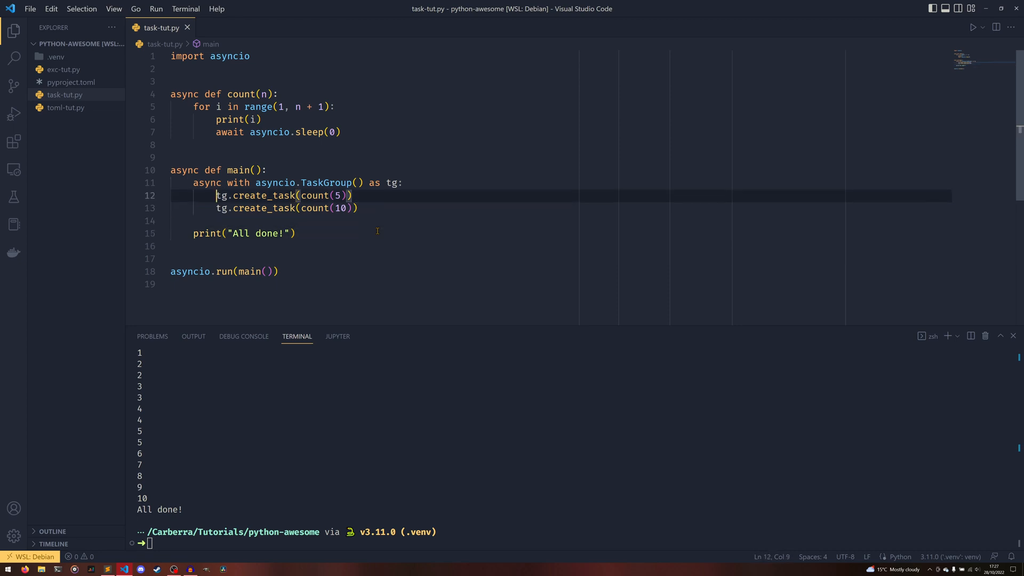
# Store the tasks as t1 and t2 and print t1.result() and t2.result() after the group.
pyautogui.write('t1 =')
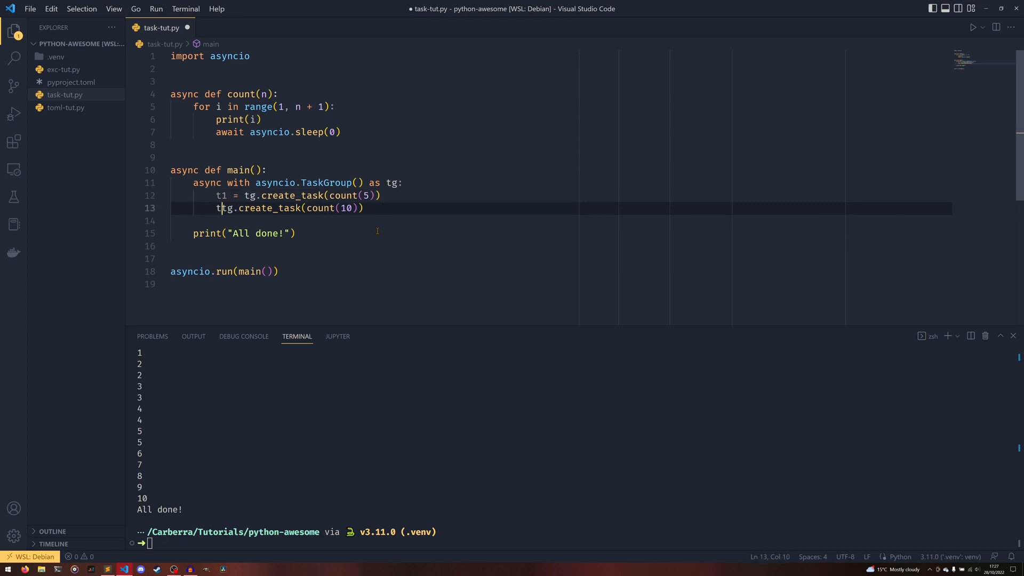
pyautogui.write('pr')
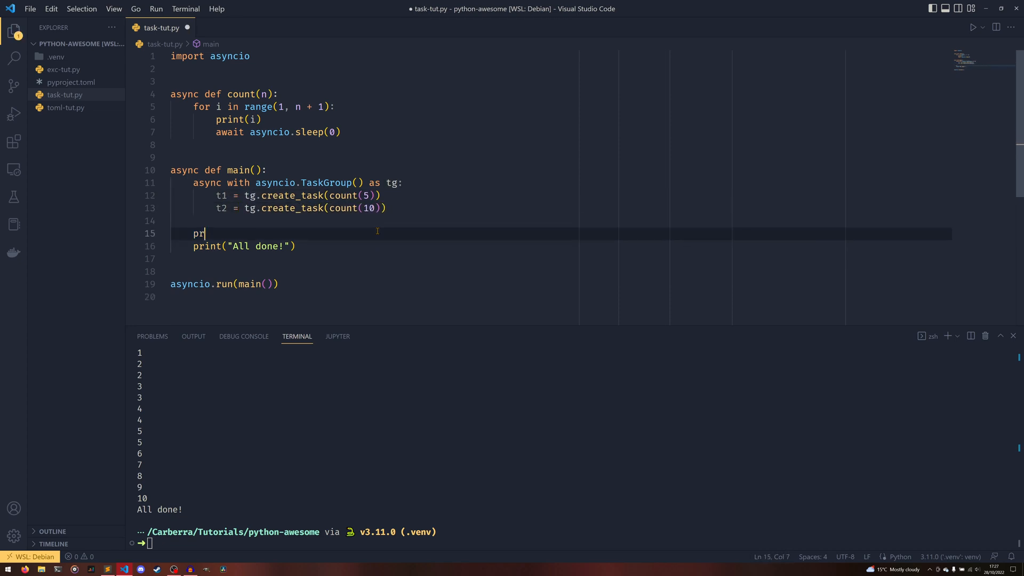
pyautogui.write('int()')
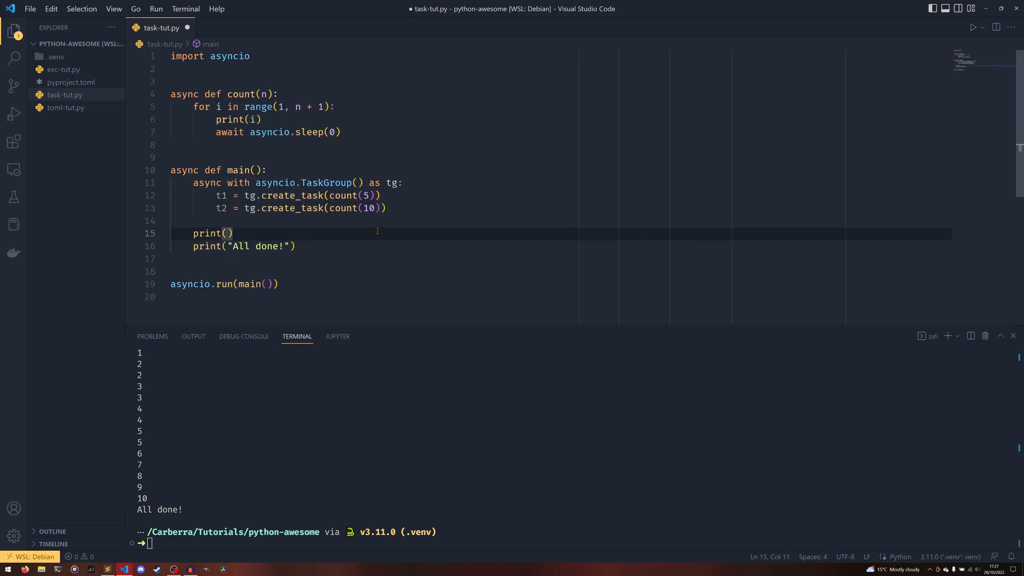
pyautogui.write('t1.result(')
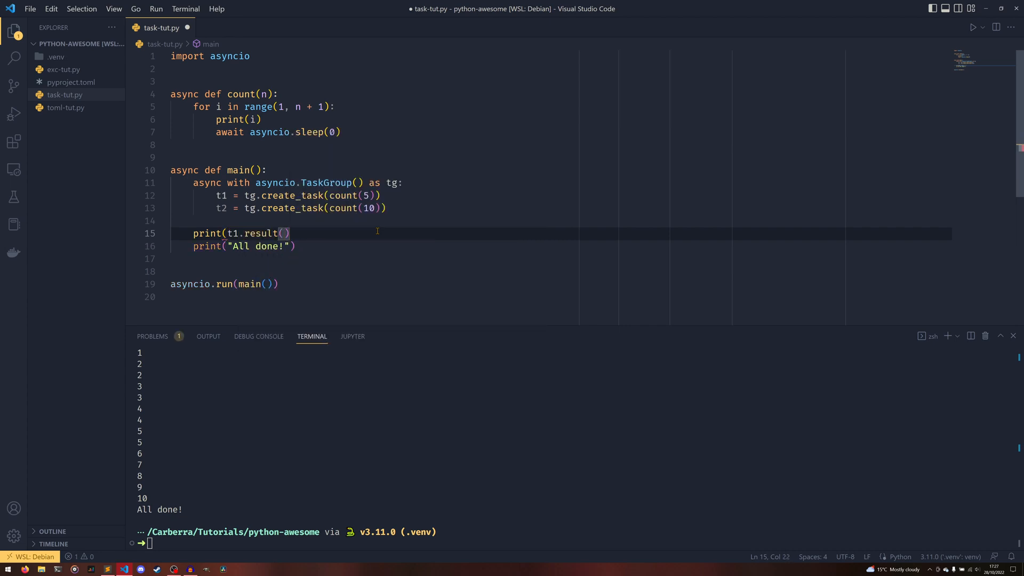
pyautogui.press('Enter')
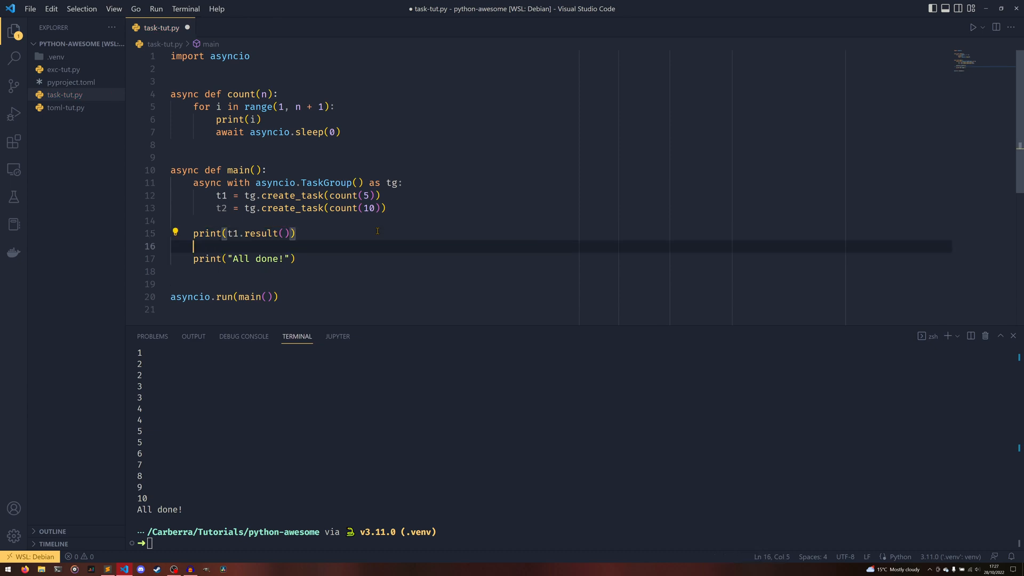
pyautogui.write('print(t2.result())')
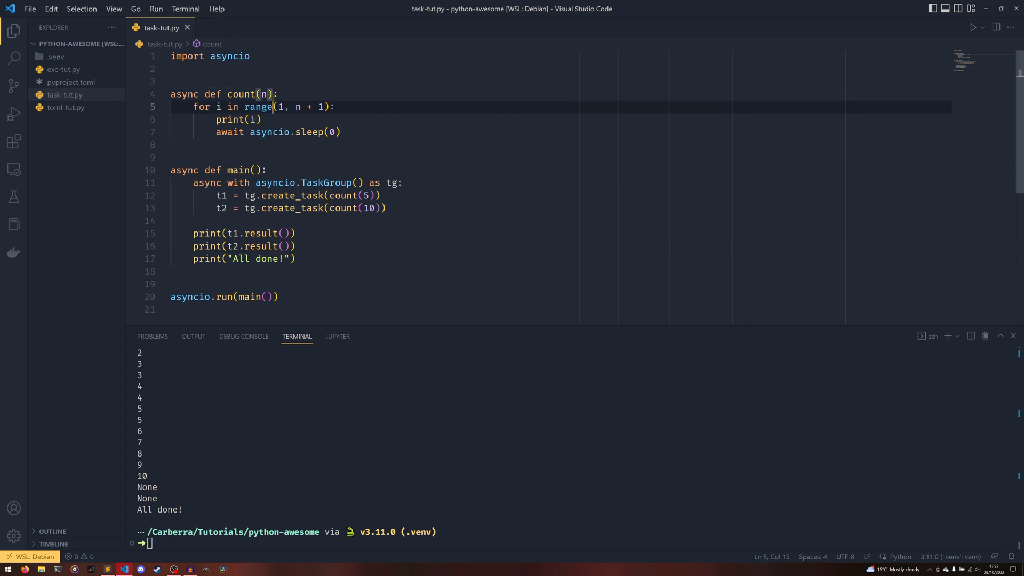
# Make the count coroutine return n.
pyautogui.write('return')
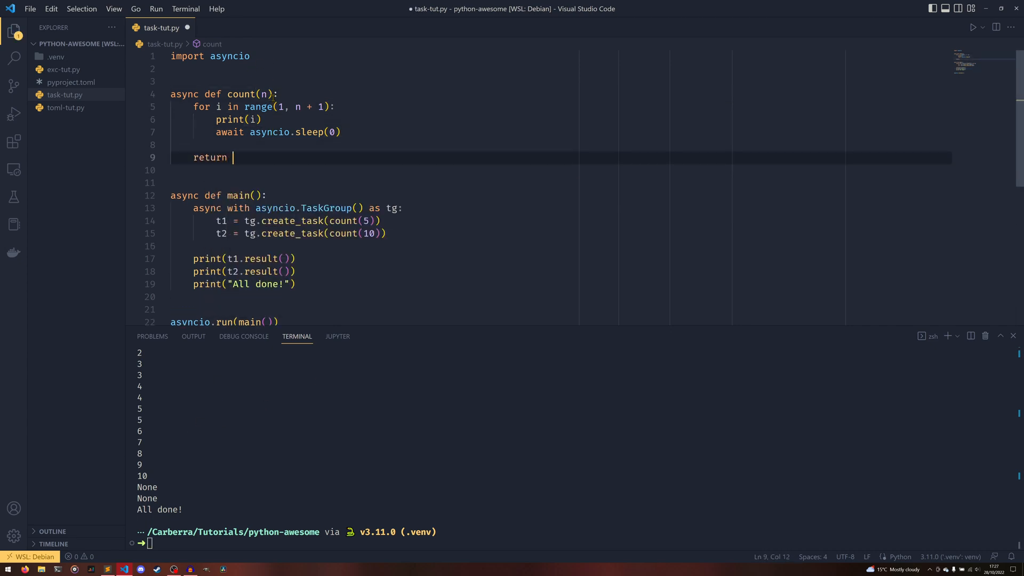
pyautogui.write('n')
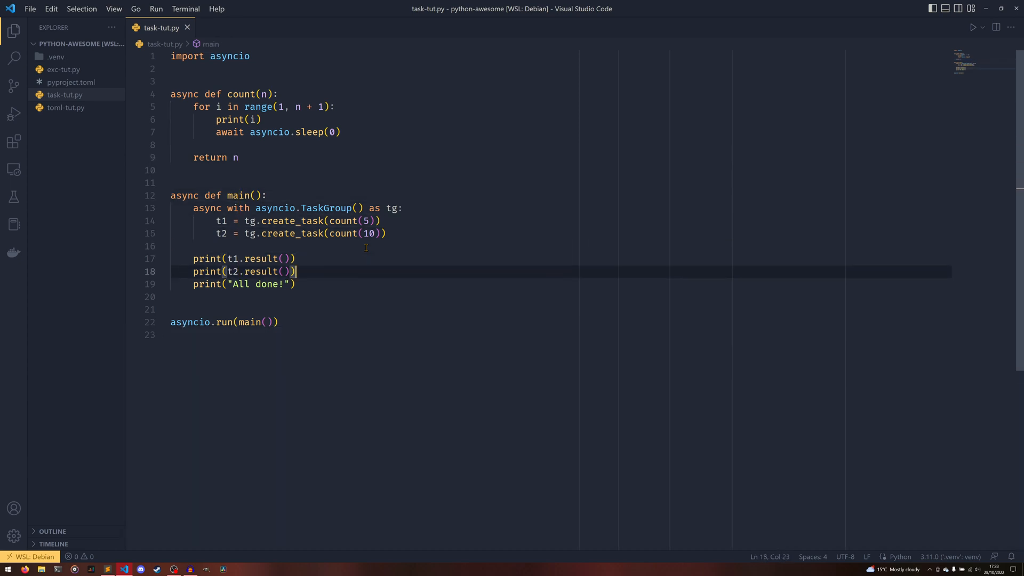
# Extend the group to four count tasks, including bad arguments "4" and 1.5, and rerun.
pyautogui.press('Delete')
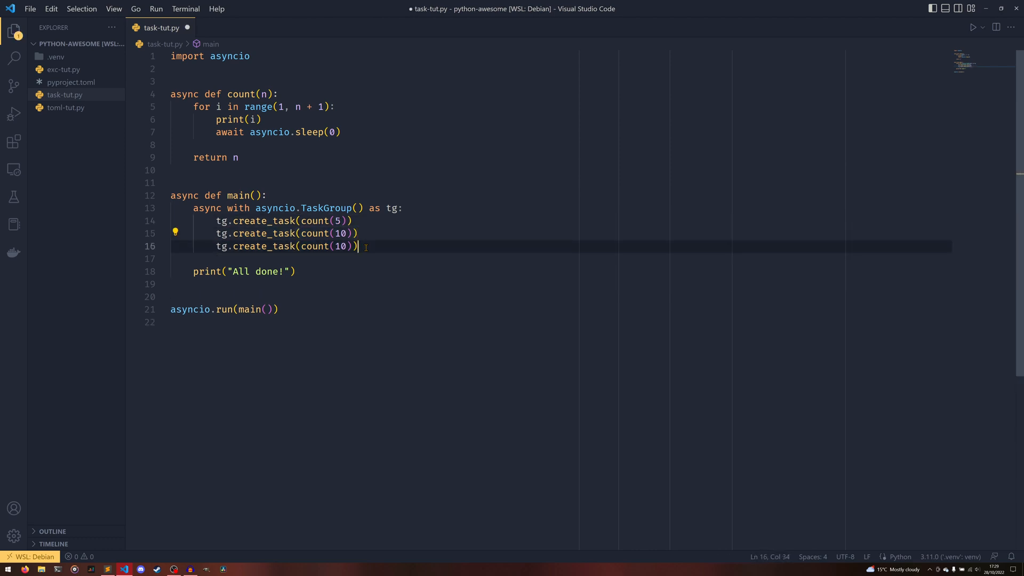
pyautogui.press('enter')
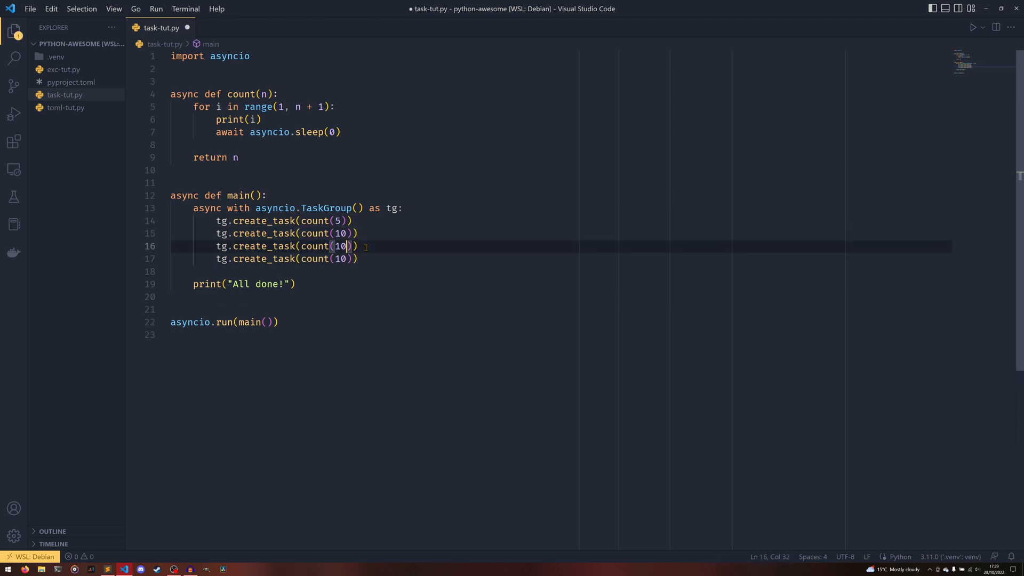
pyautogui.press('Backspace')
pyautogui.write('"4')
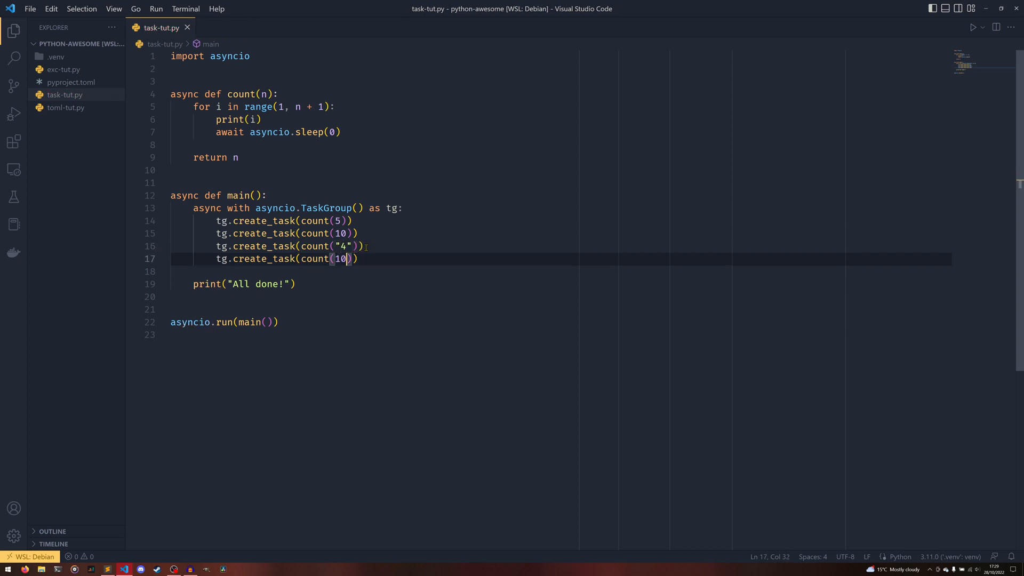
pyautogui.write('1.5')
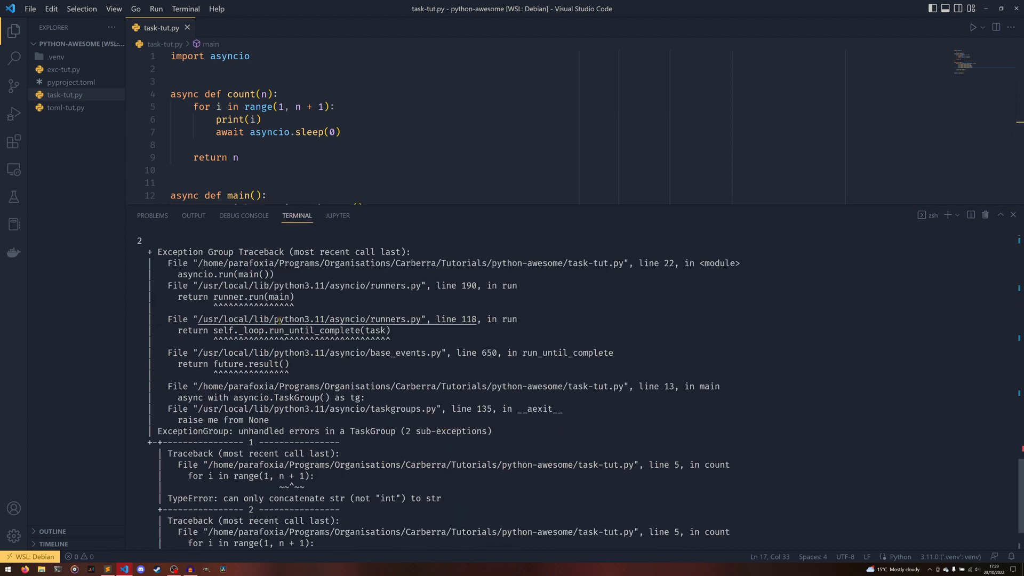
pyautogui.moveTo(254, 330)
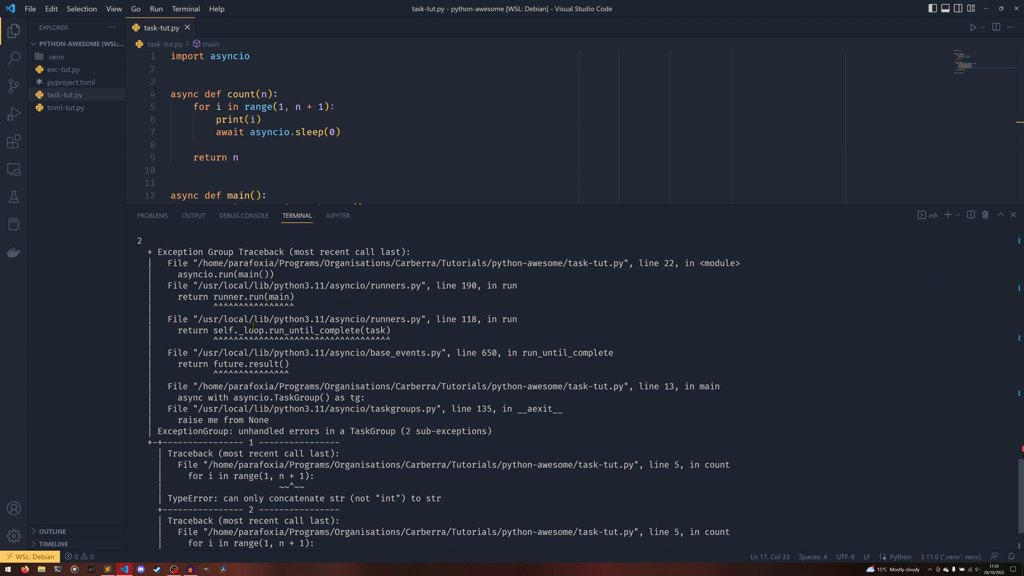
pyautogui.scroll(-3)
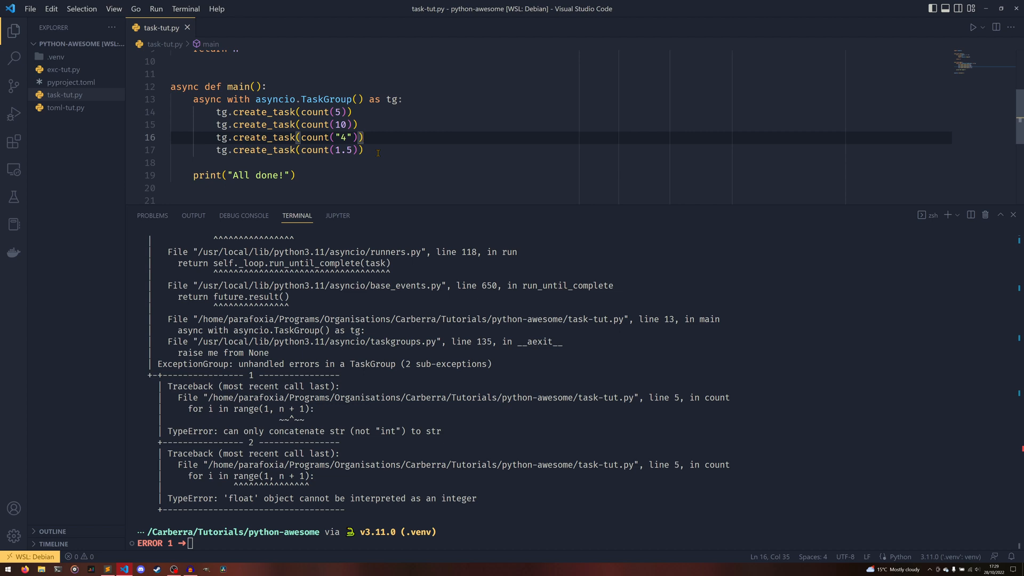
pyautogui.moveTo(214, 414)
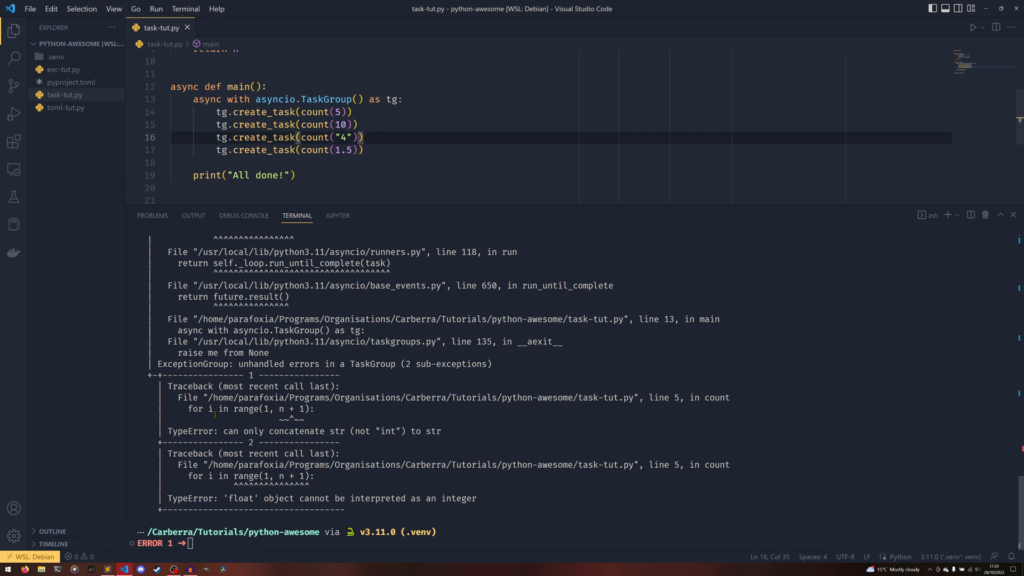
pyautogui.moveTo(230, 149); pyautogui.dragTo(363, 149)
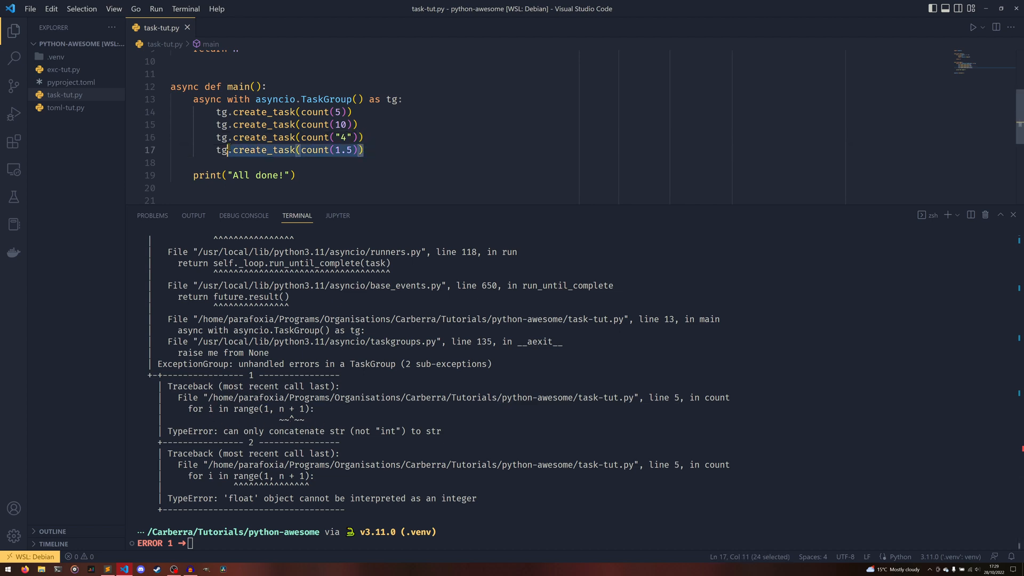
pyautogui.click(306, 138)
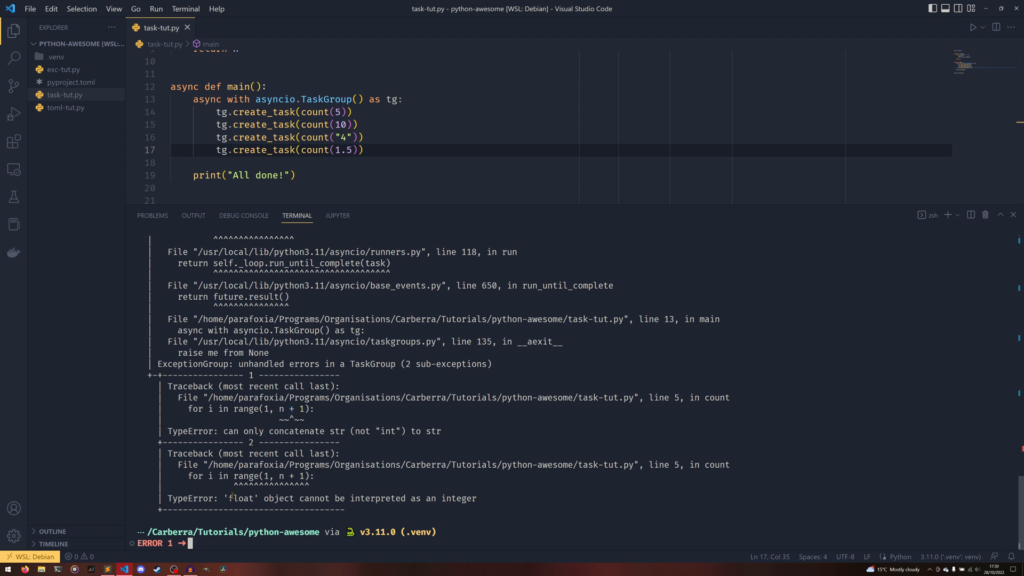
pyautogui.moveTo(232, 484); pyautogui.dragTo(310, 484)
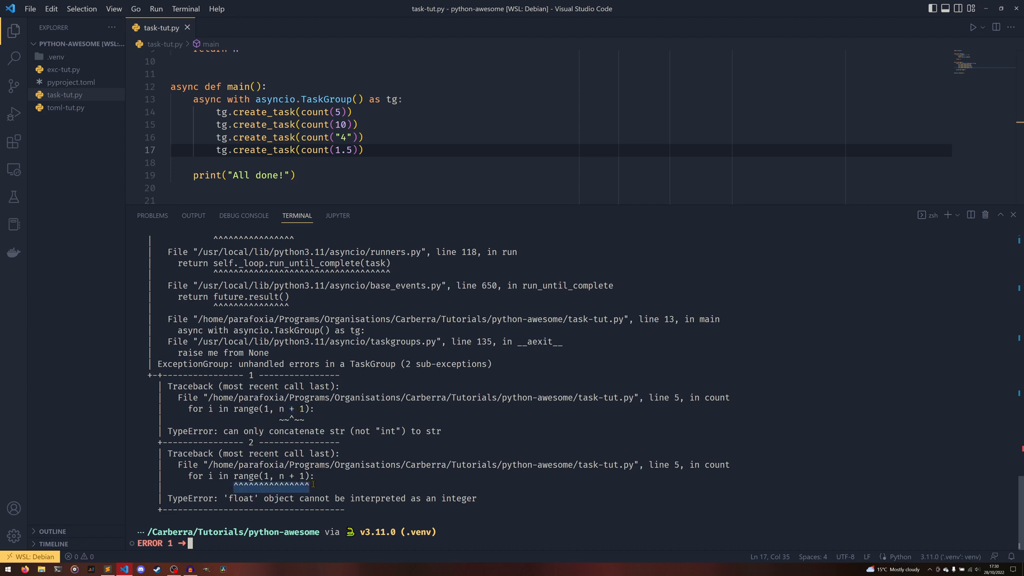